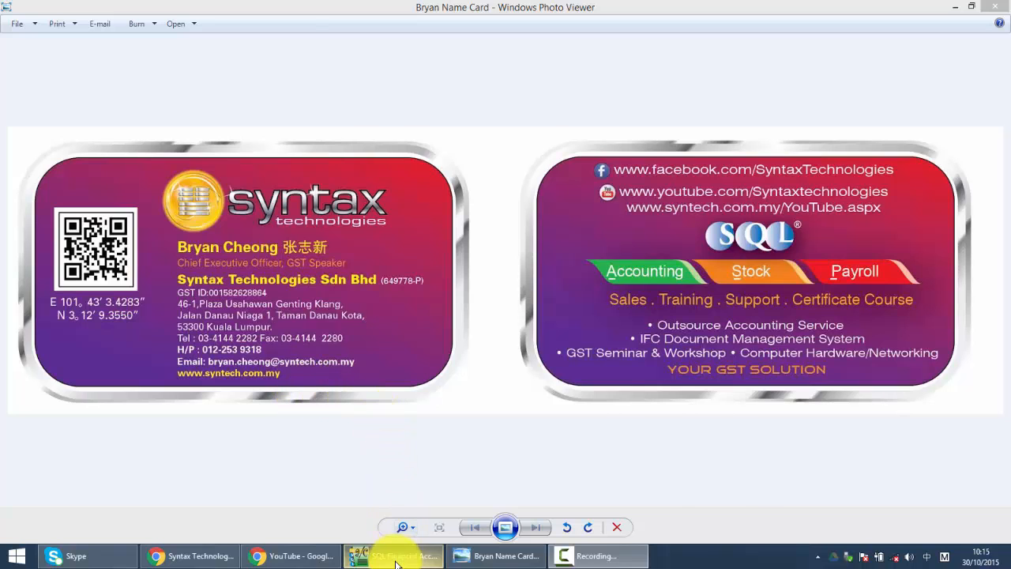
- Switch to SQL Financial Accounting and bring up Maintain Budget for 2015
left_click(394, 556)
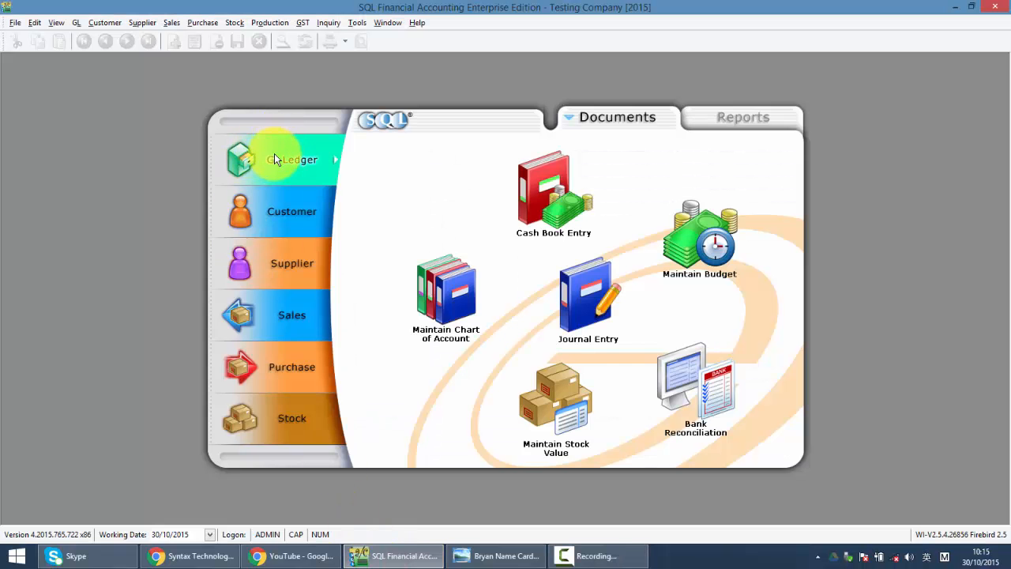
mouse_move(699, 251)
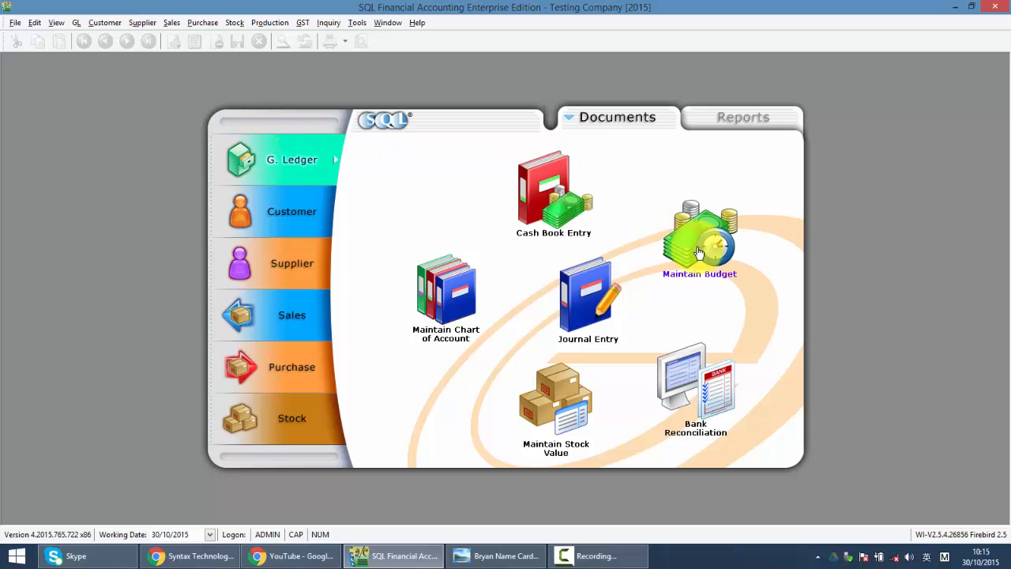
left_click(699, 237)
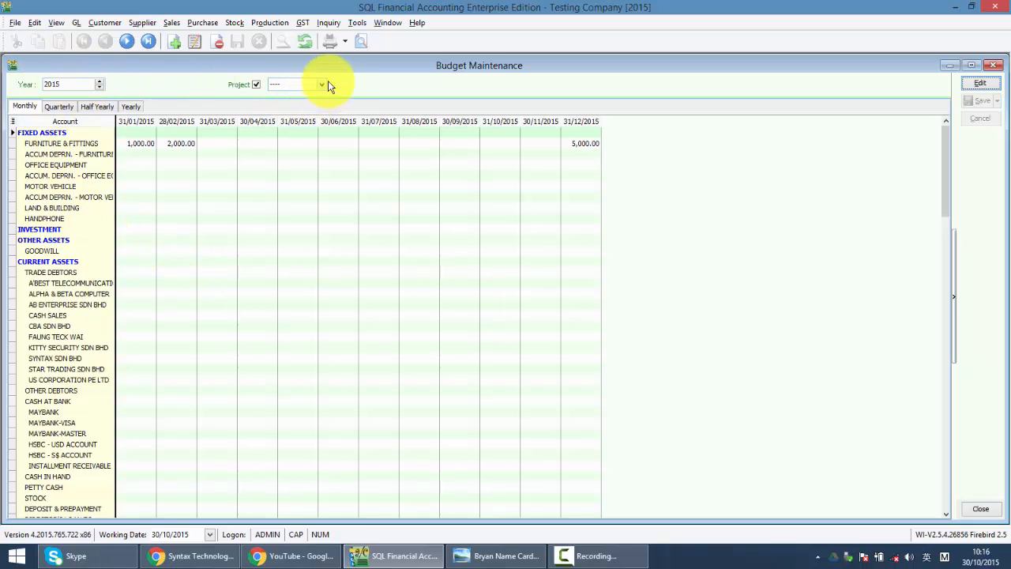
left_click(320, 86)
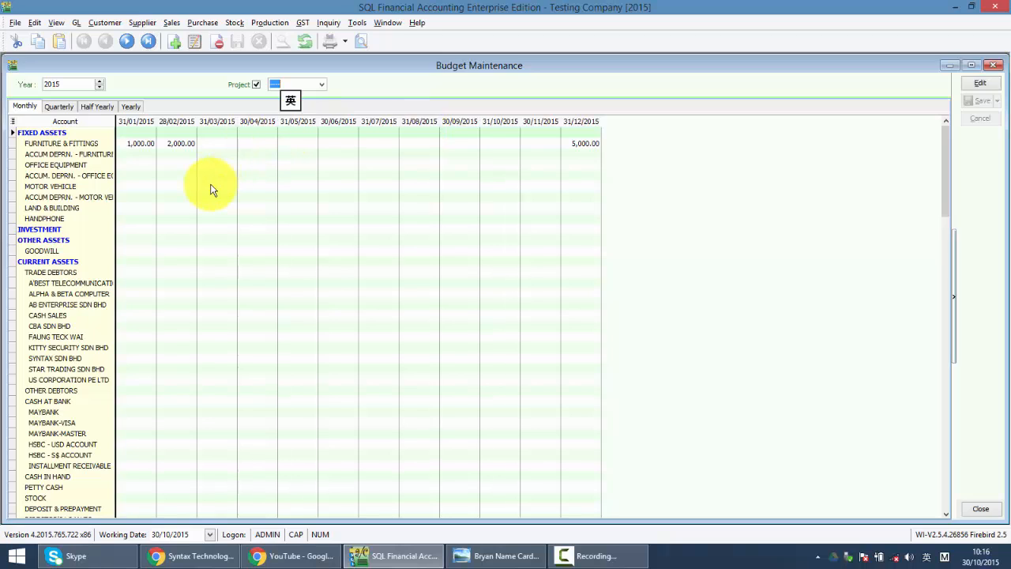
mouse_move(392, 161)
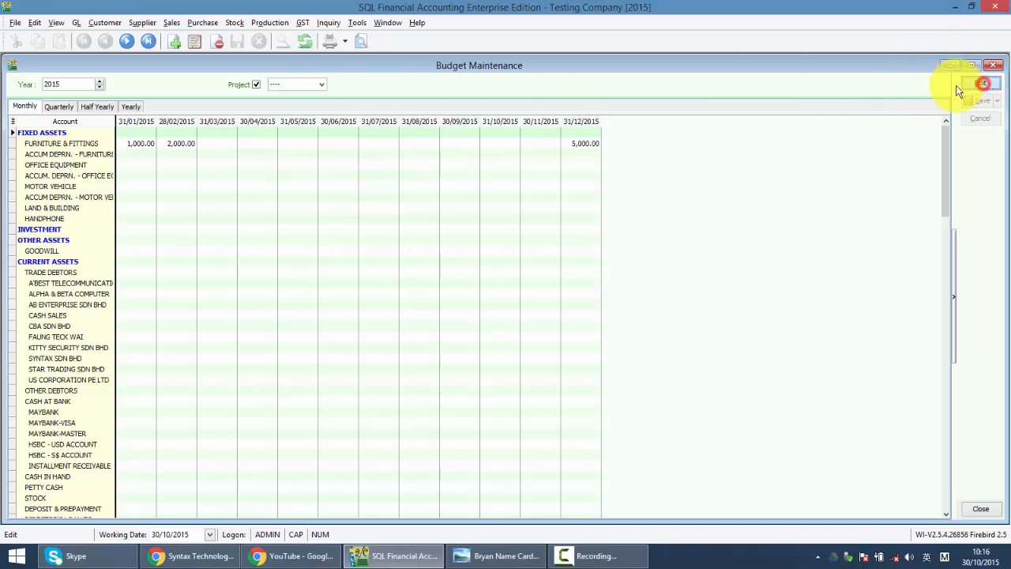
- Start editing the budget and select the SALES account row
left_click(983, 84)
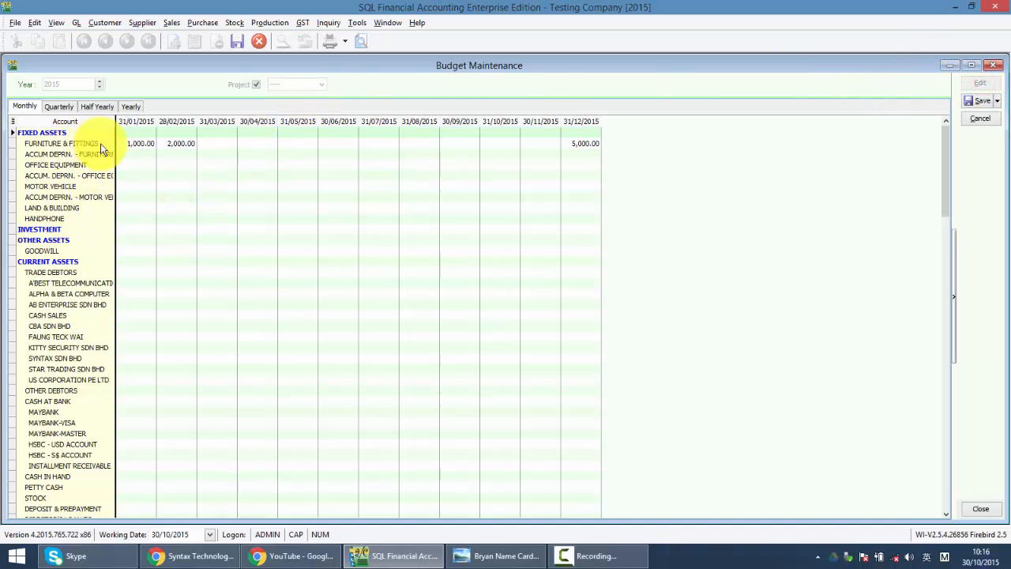
mouse_move(196, 189)
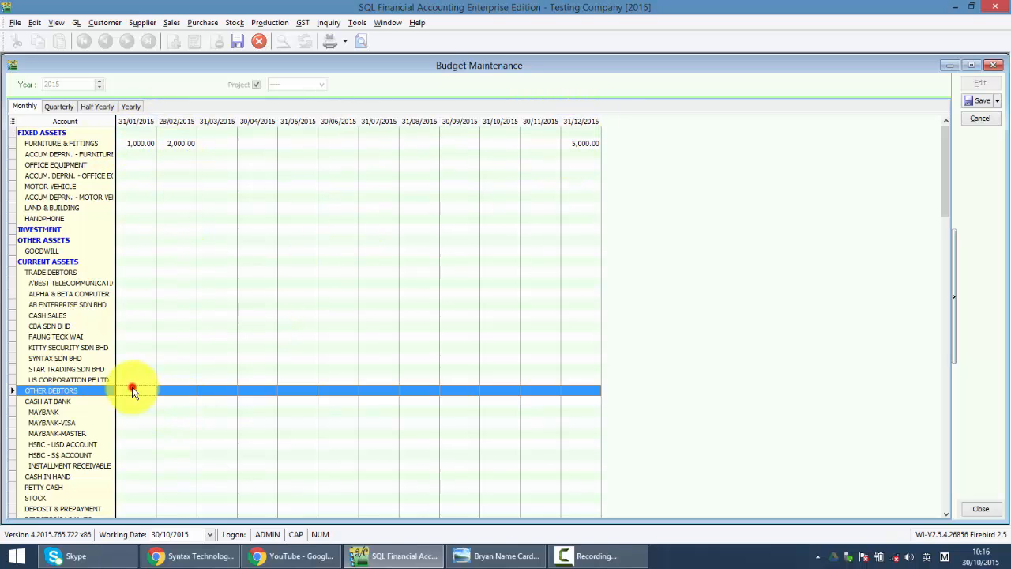
scroll("down", 3)
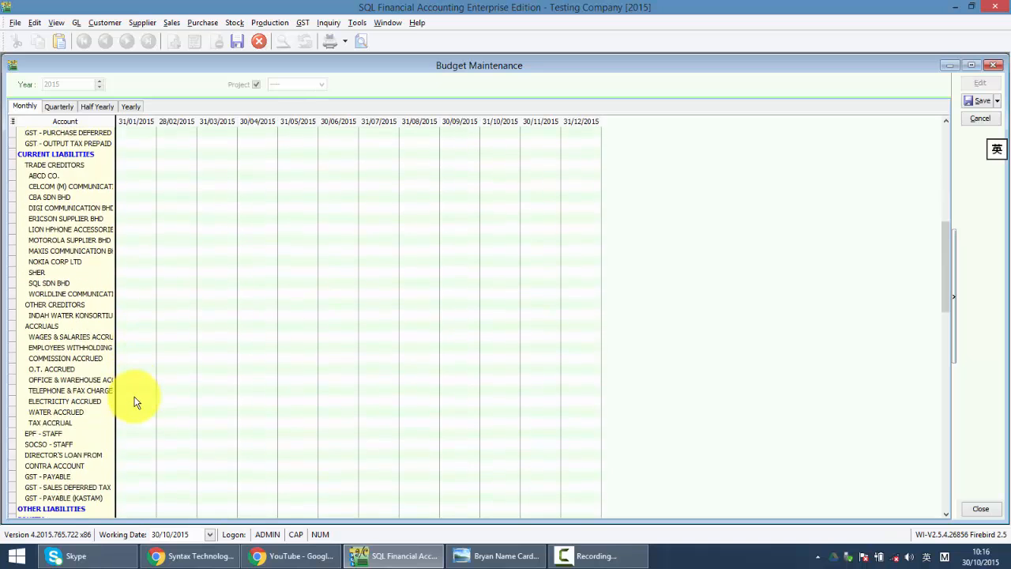
scroll("down", 3)
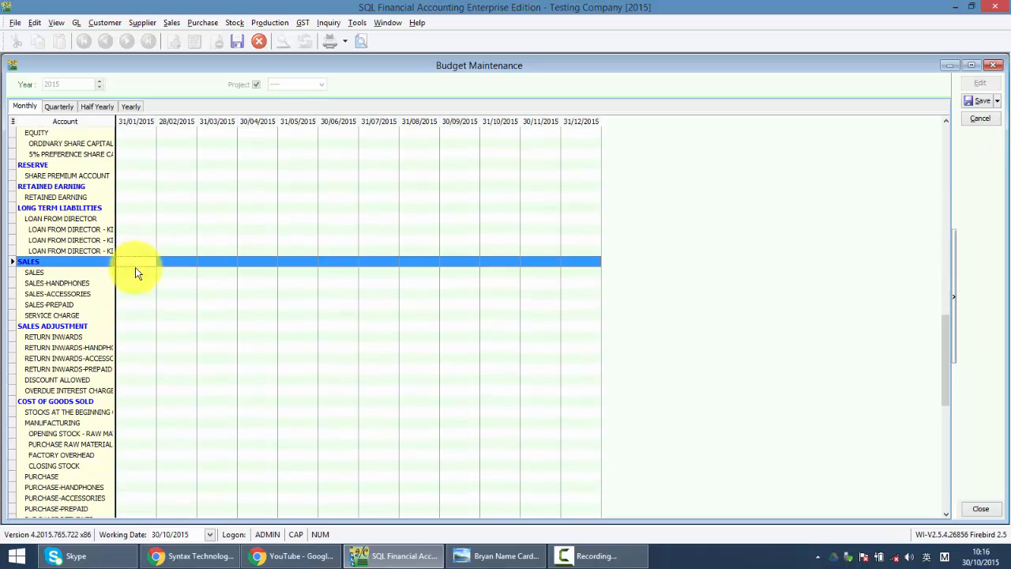
left_click(134, 271)
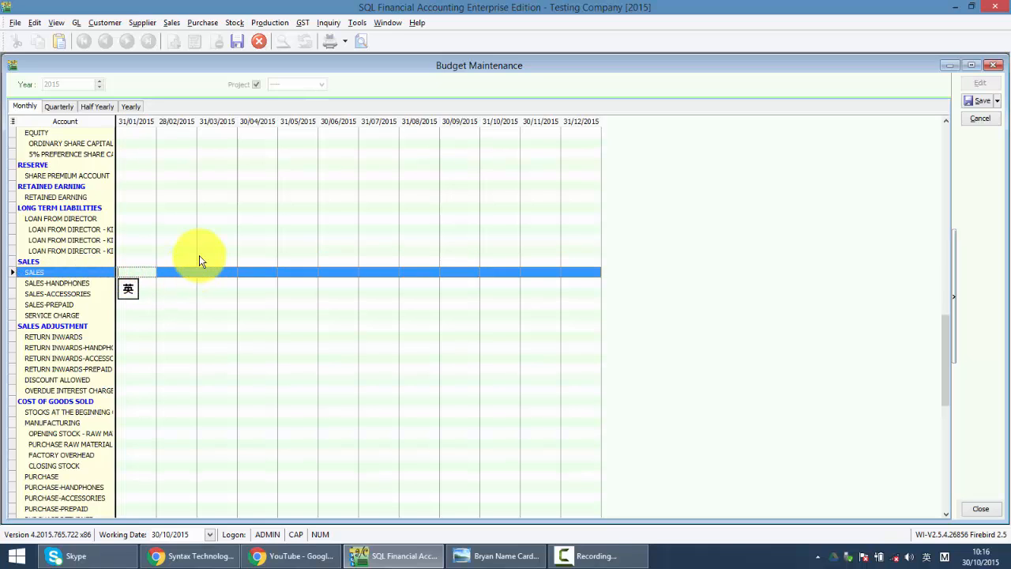
- Enter Sales budget amounts 3000, 400, 1000.00 and 9000 for January, February, October and December
type("3000")
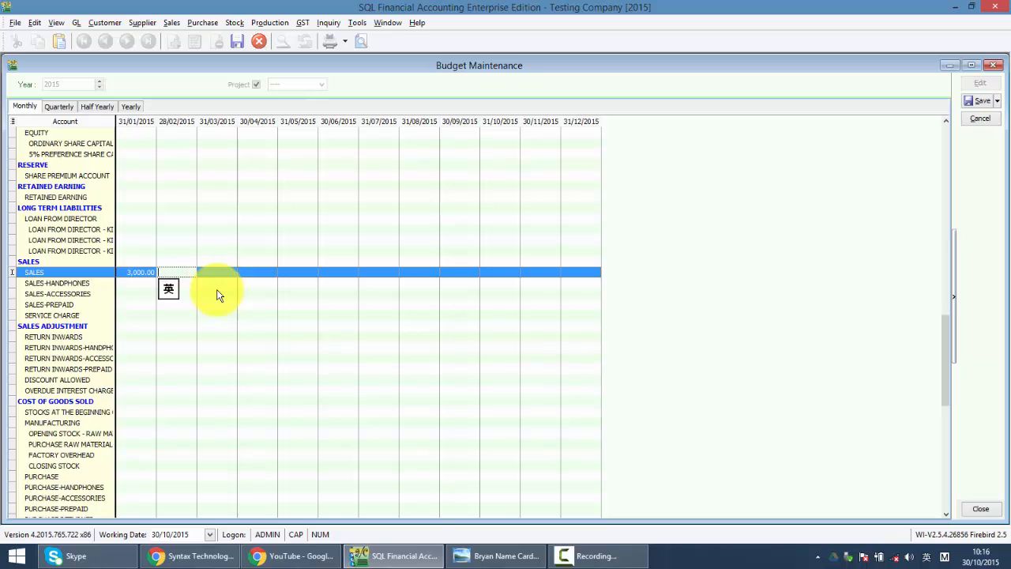
type("400")
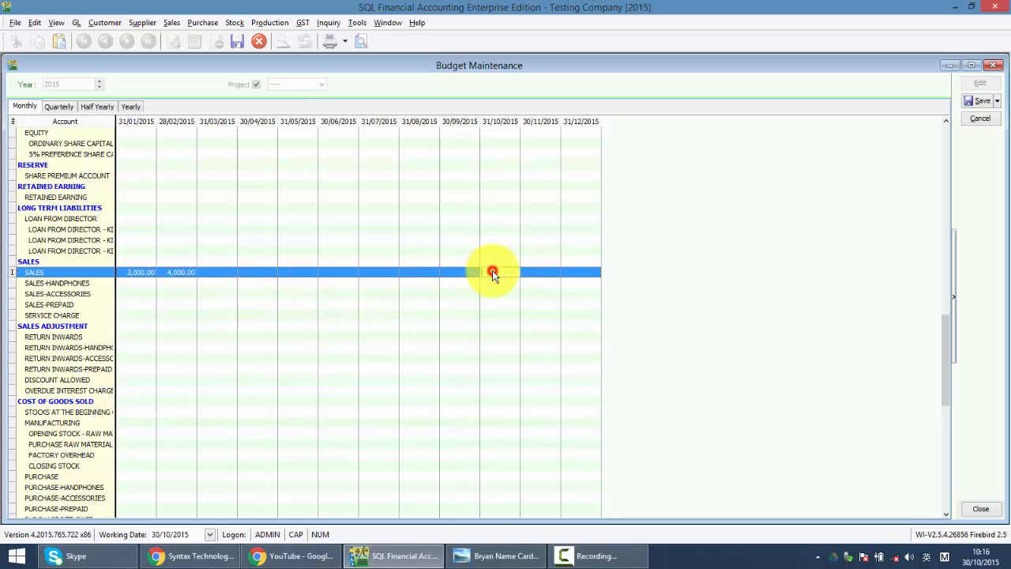
type("1000.00")
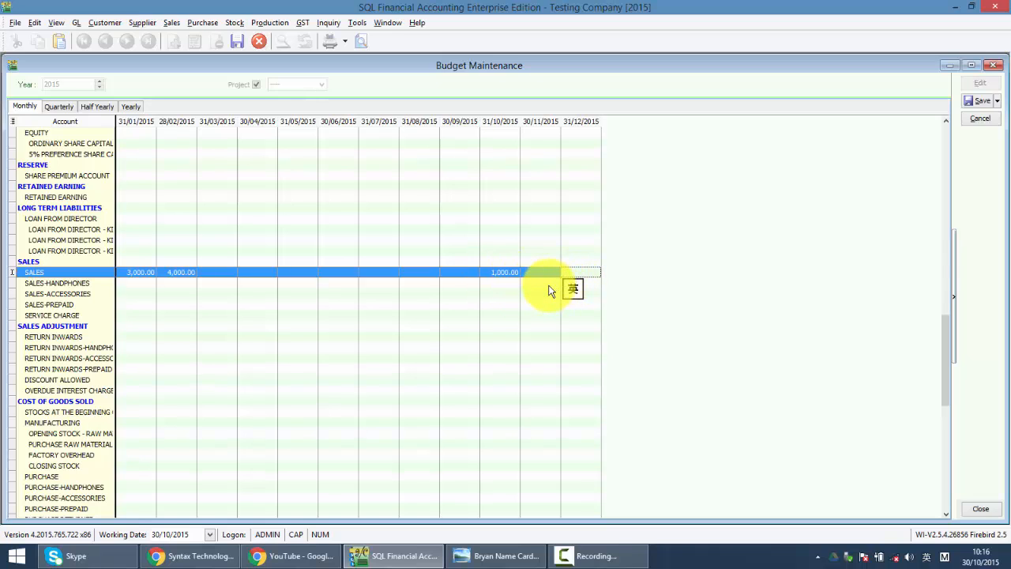
type("9000")
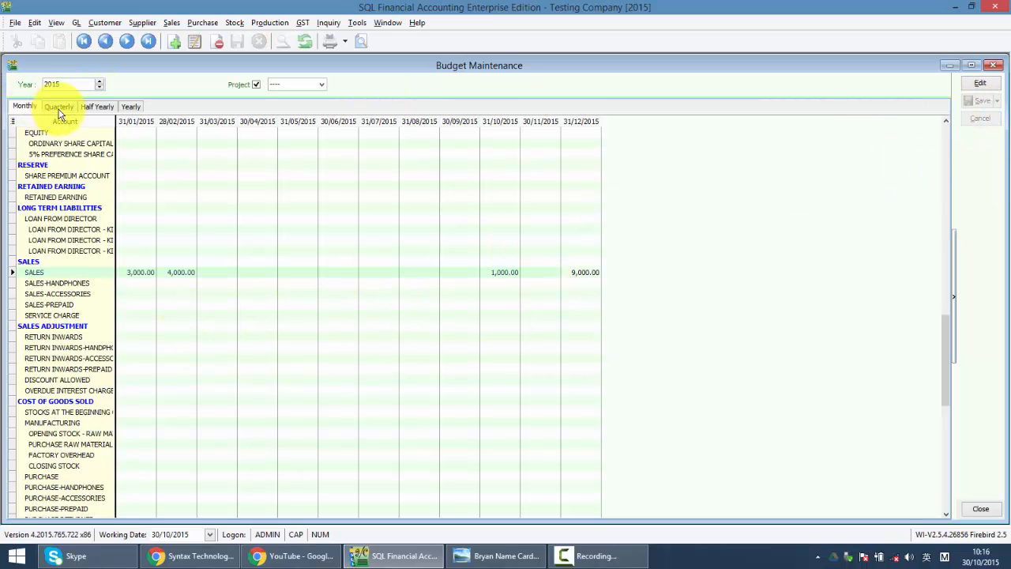
- Review the quarterly and yearly budget totals, then close Budget Maintenance
left_click(60, 107)
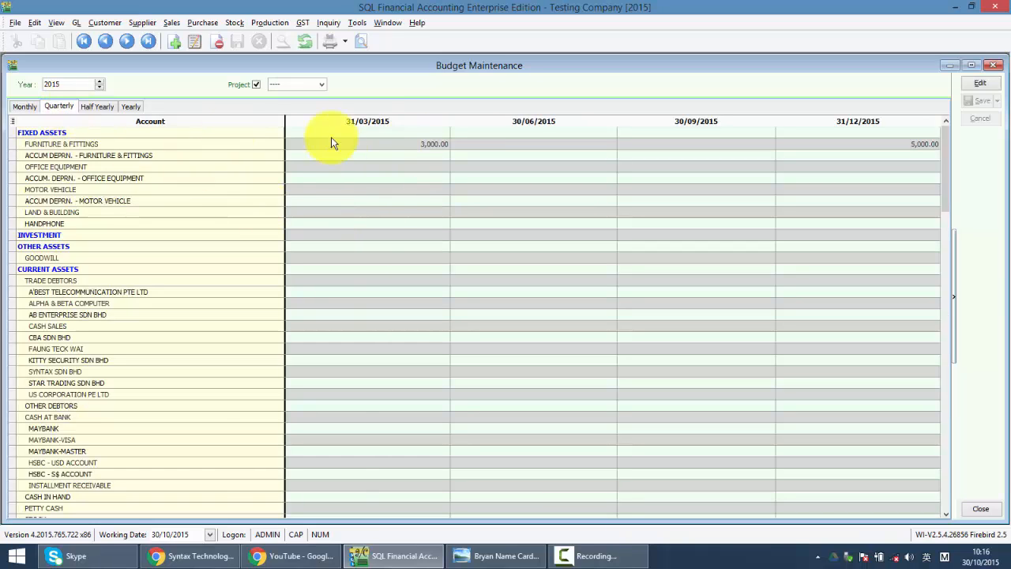
mouse_move(854, 168)
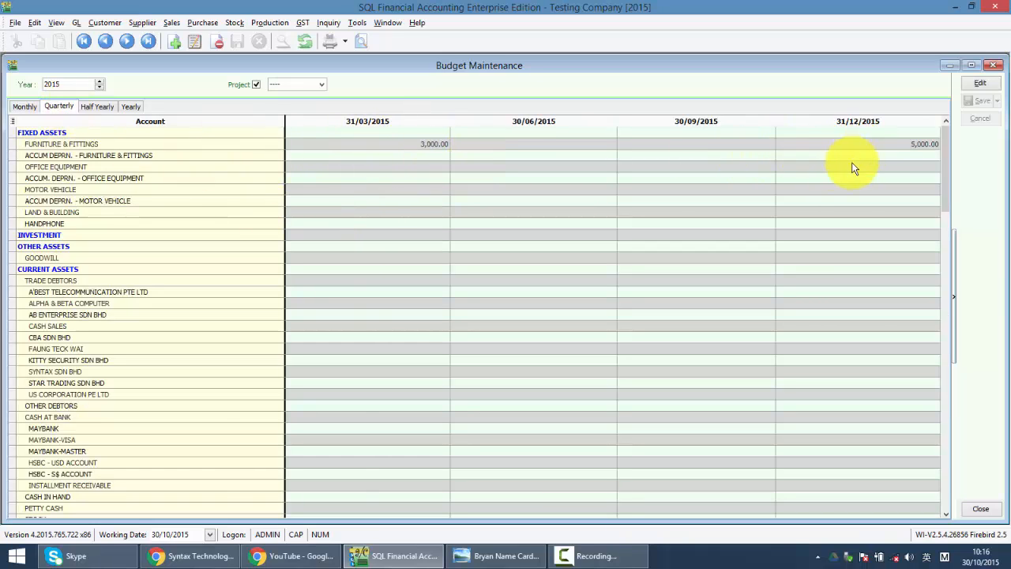
scroll("down", 3)
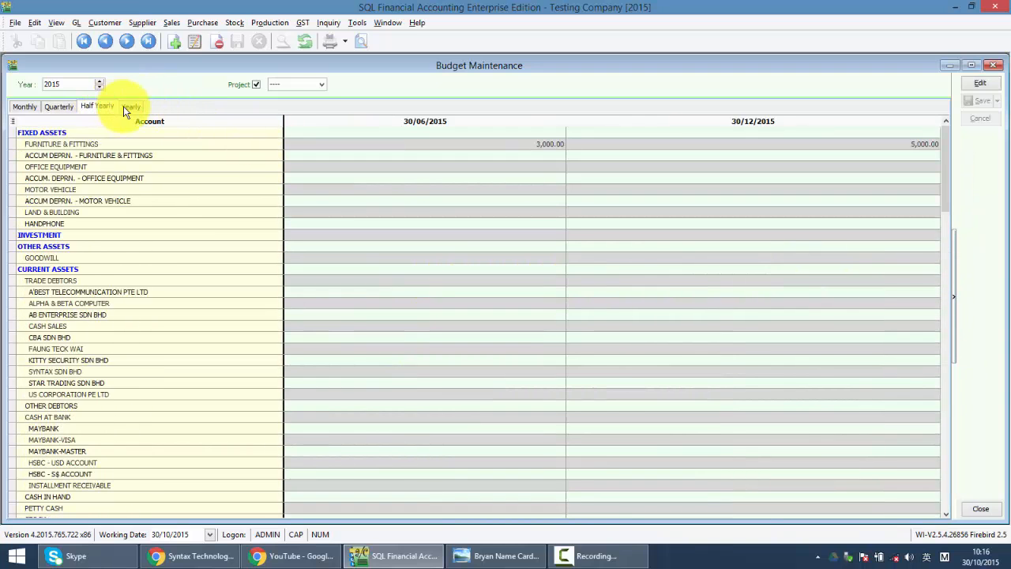
left_click(130, 106)
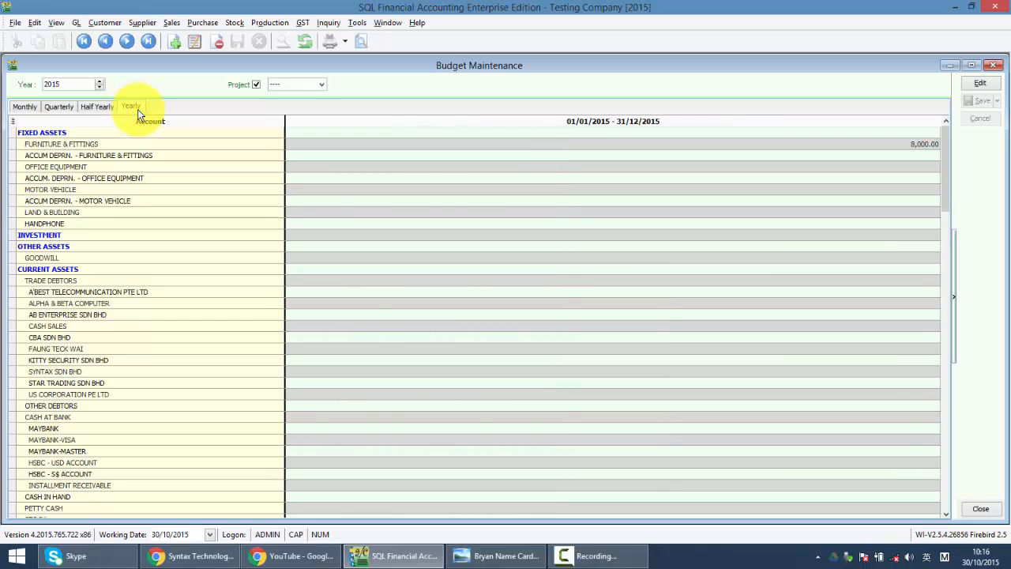
left_click(130, 106)
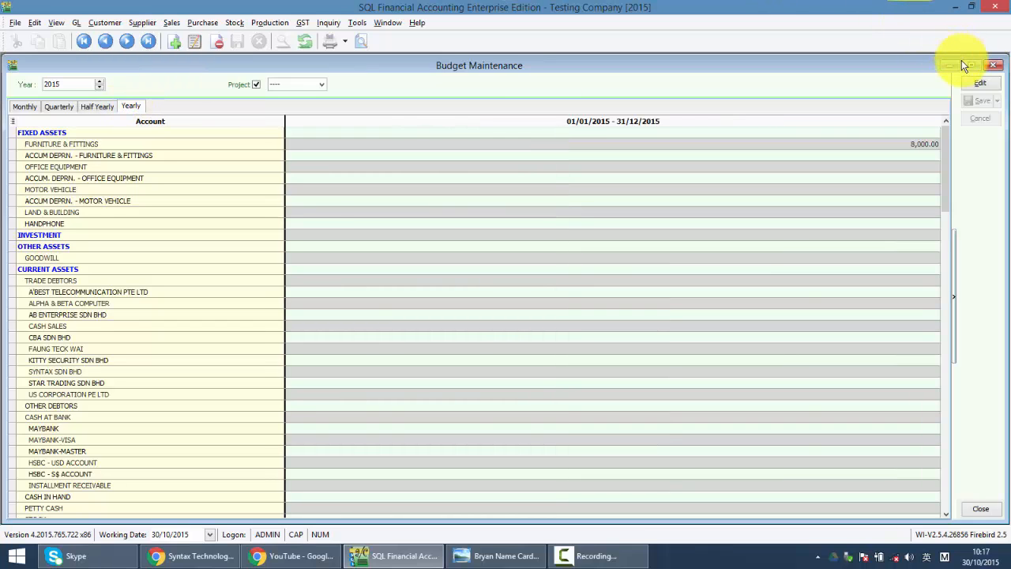
left_click(994, 65)
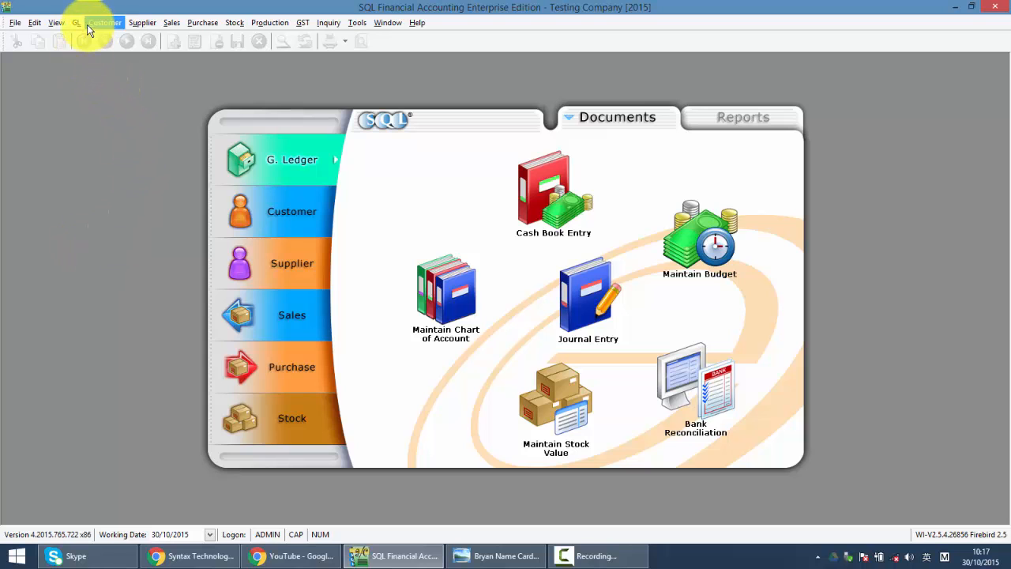
- Generate the GL Profit & Loss Statement versus budget with zero-balance accounts included
left_click(76, 22)
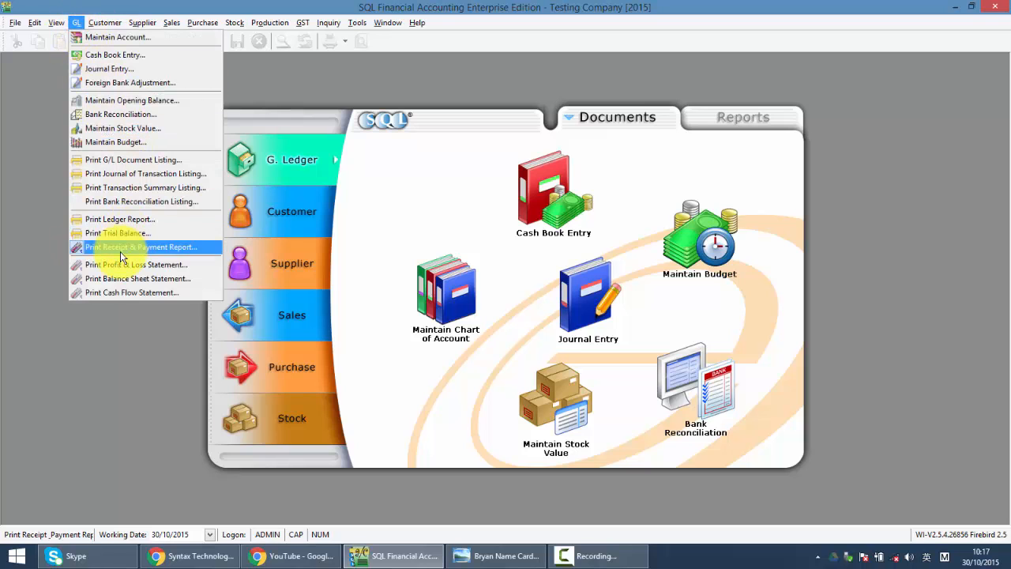
left_click(136, 264)
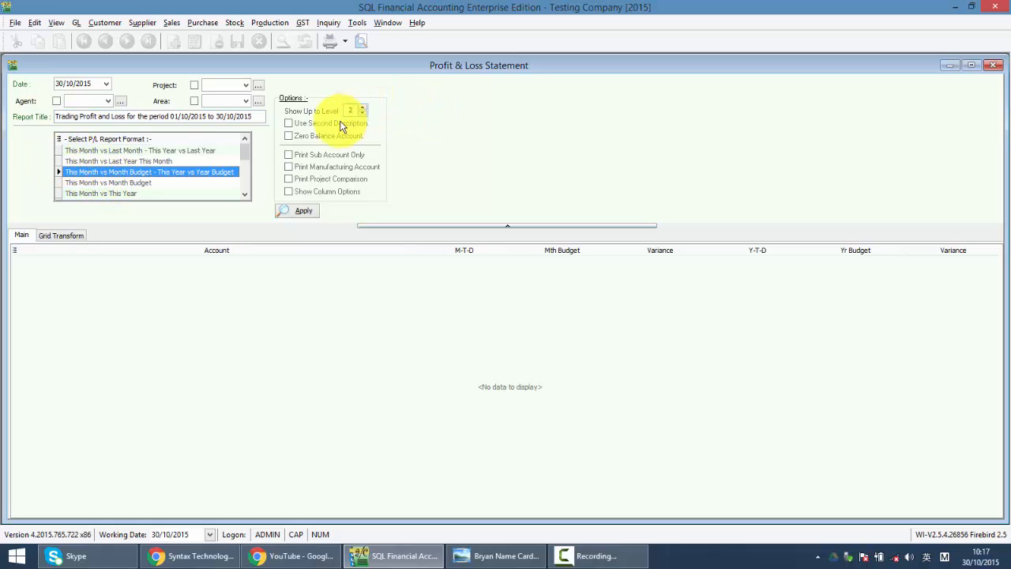
left_click(288, 136)
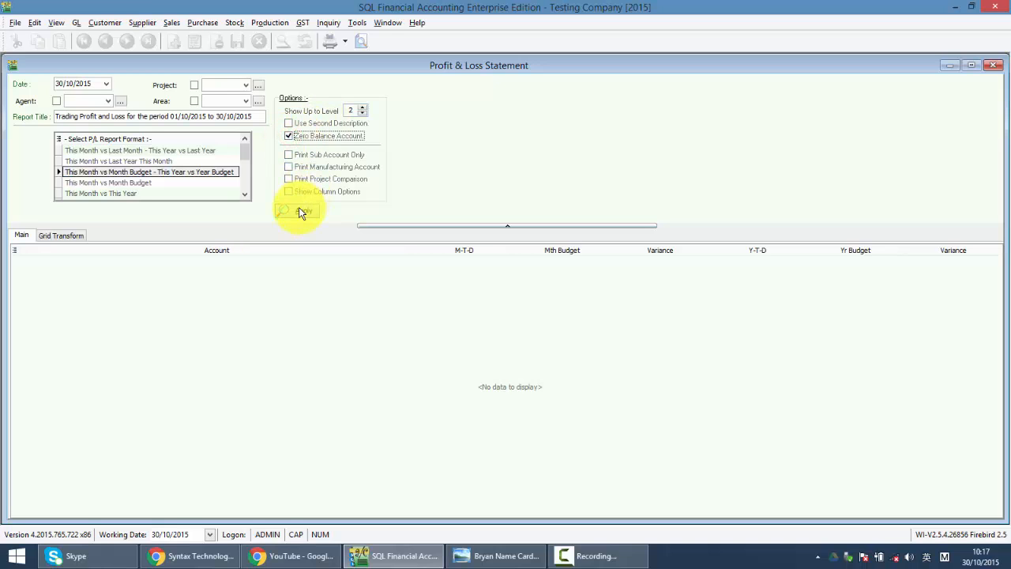
left_click(303, 210)
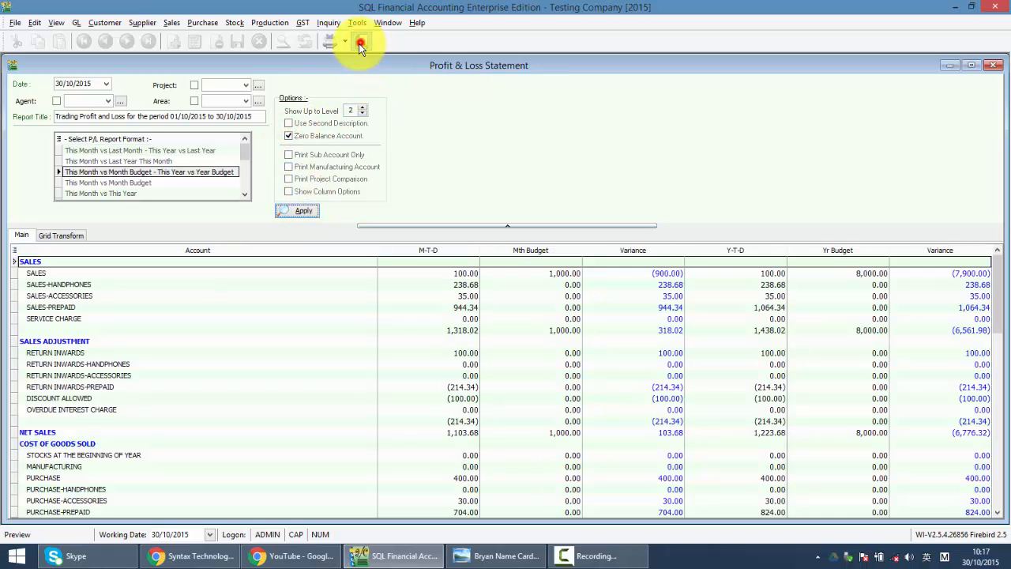
- Preview the Profit & Loss report with budget and variance columns, then switch to Chrome
left_click(303, 210)
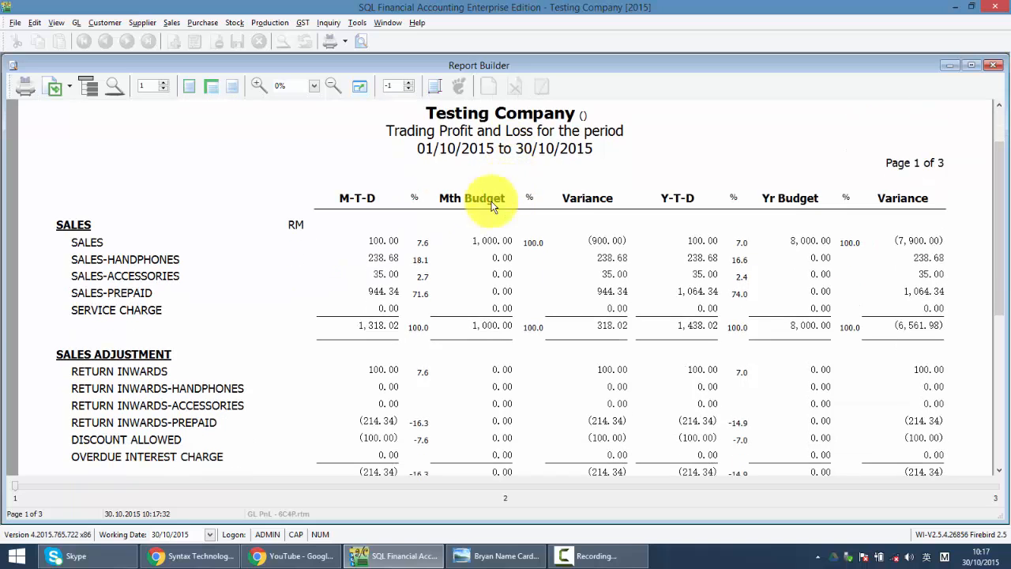
mouse_move(499, 246)
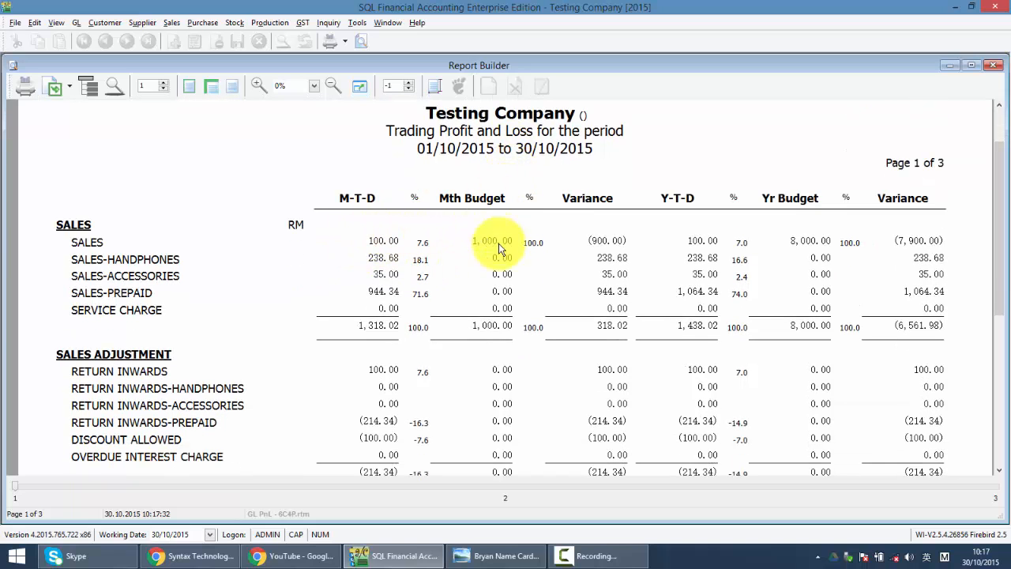
mouse_move(702, 245)
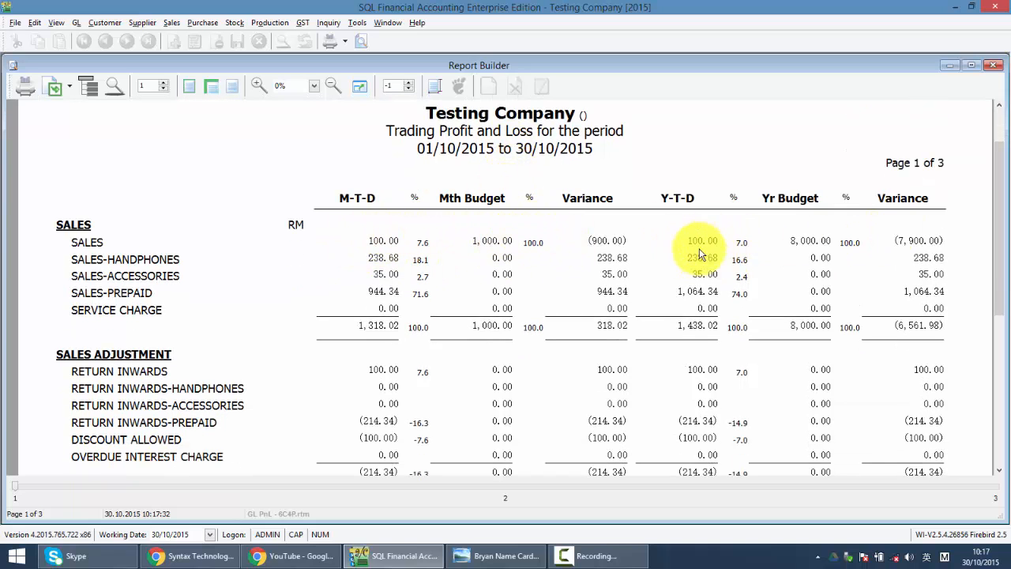
mouse_move(814, 261)
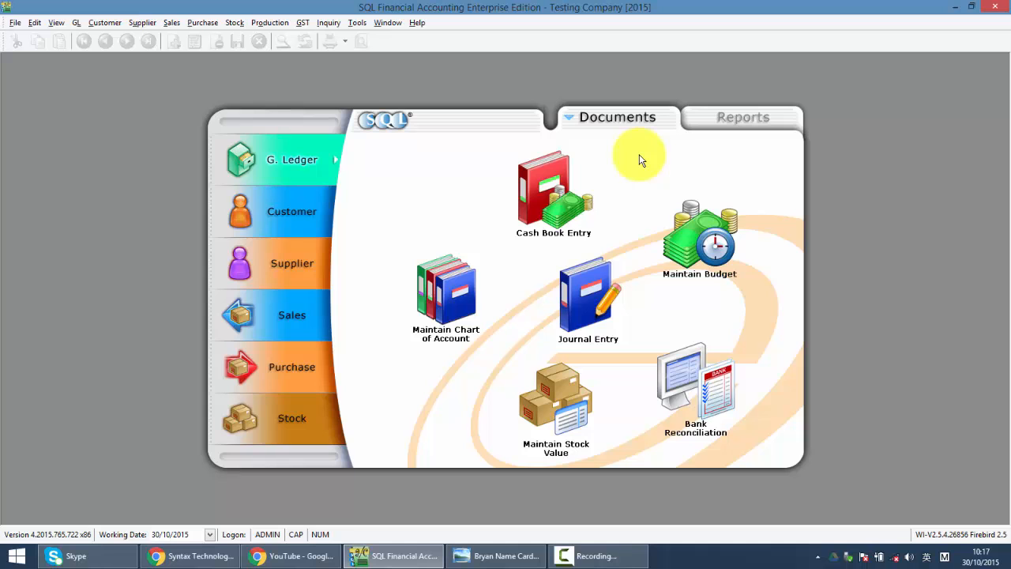
mouse_move(388, 262)
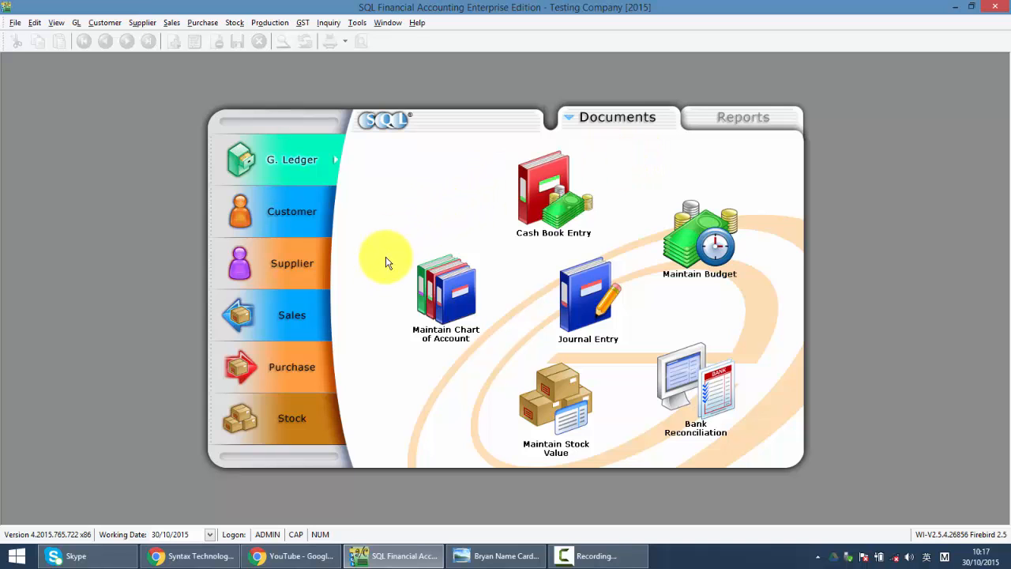
left_click(189, 556)
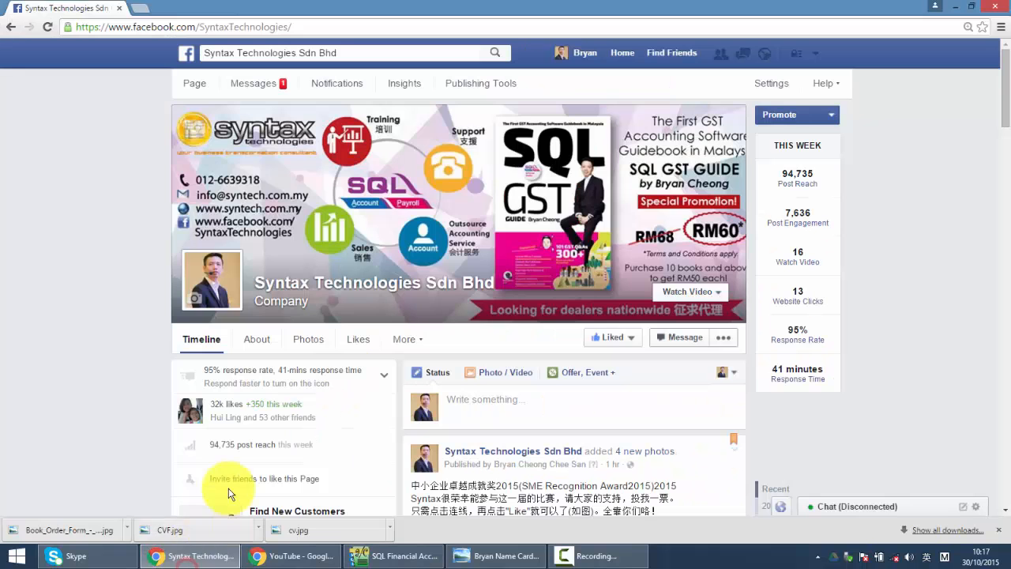
mouse_move(155, 44)
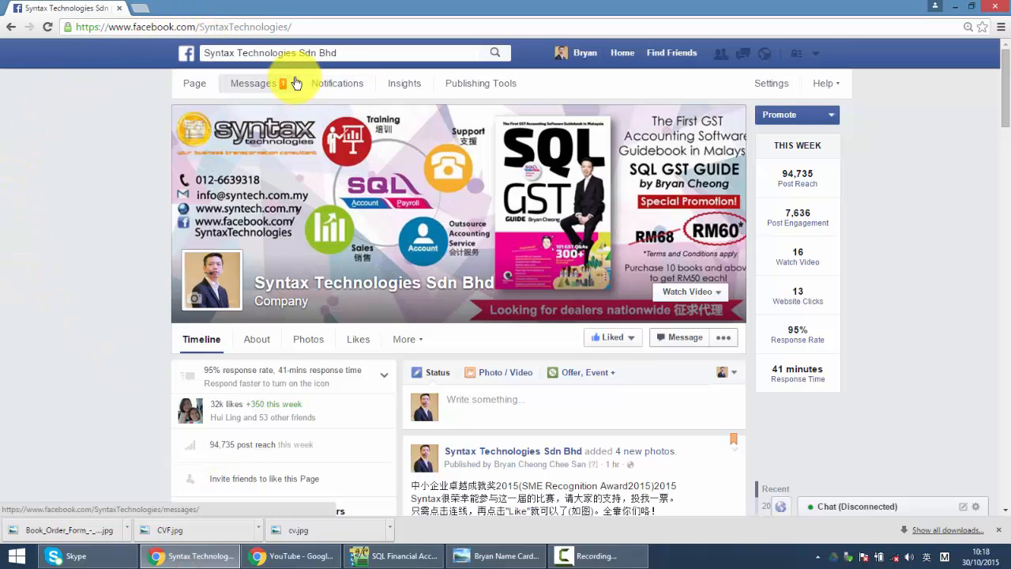
left_click(613, 338)
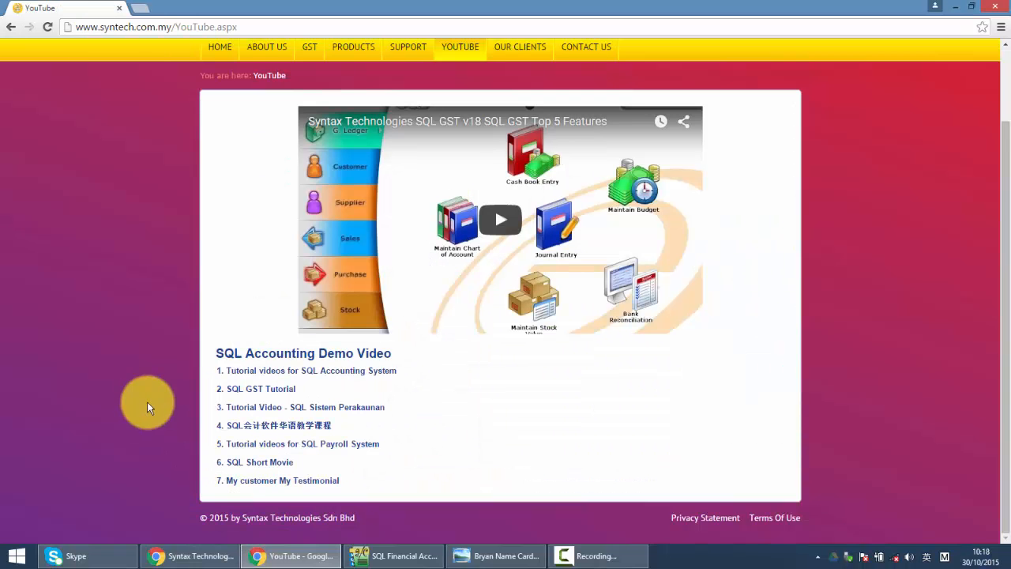
mouse_move(466, 182)
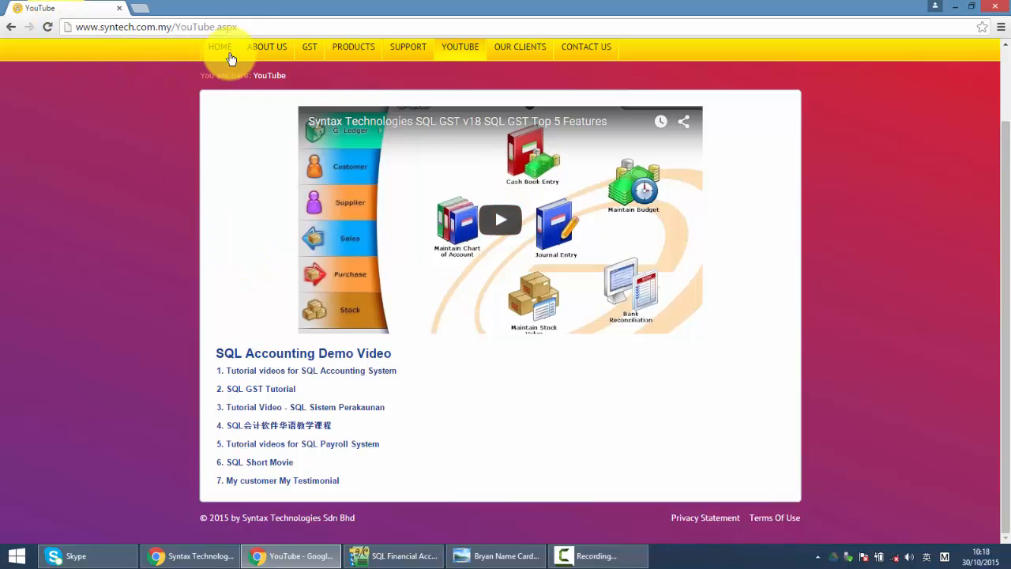
mouse_move(462, 48)
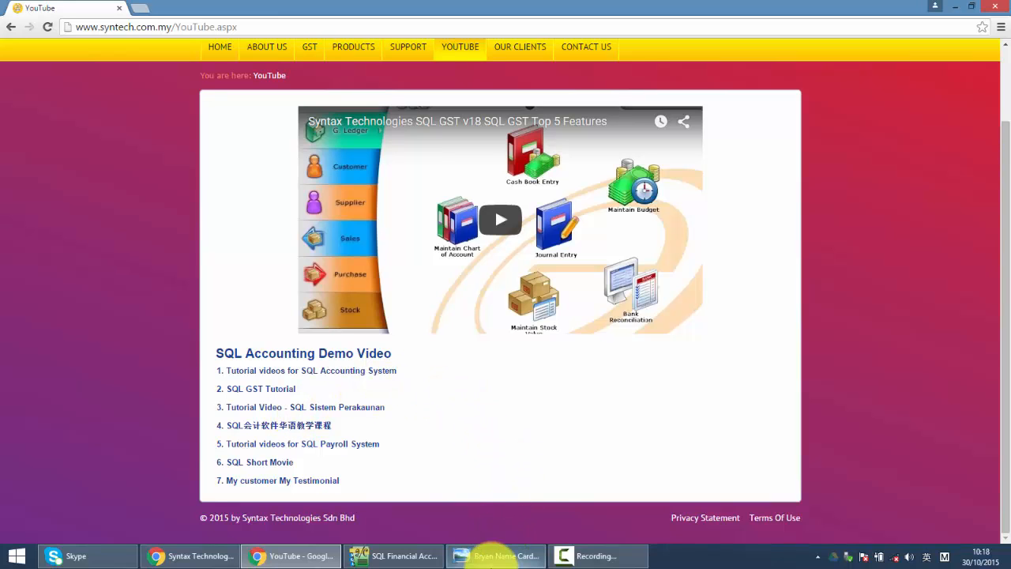
- Return to the Syntax Technologies name card in Windows Photo Viewer
left_click(496, 557)
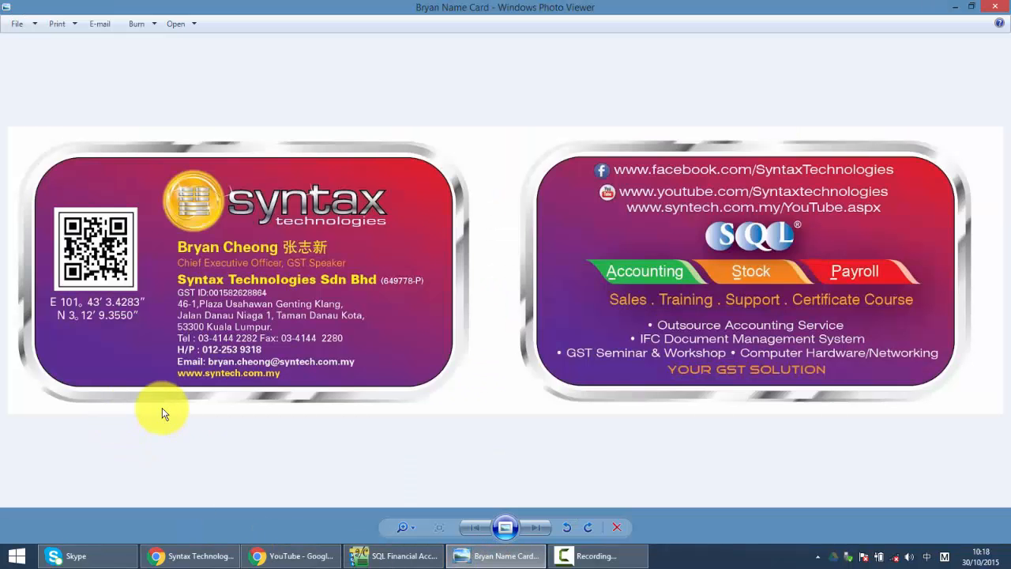